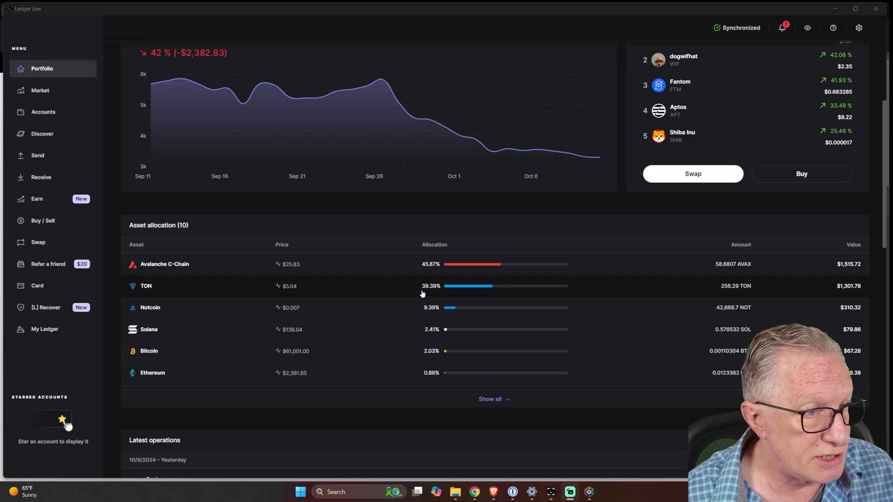
{"action": "mouse_move", "coordinate": [258, 85]}
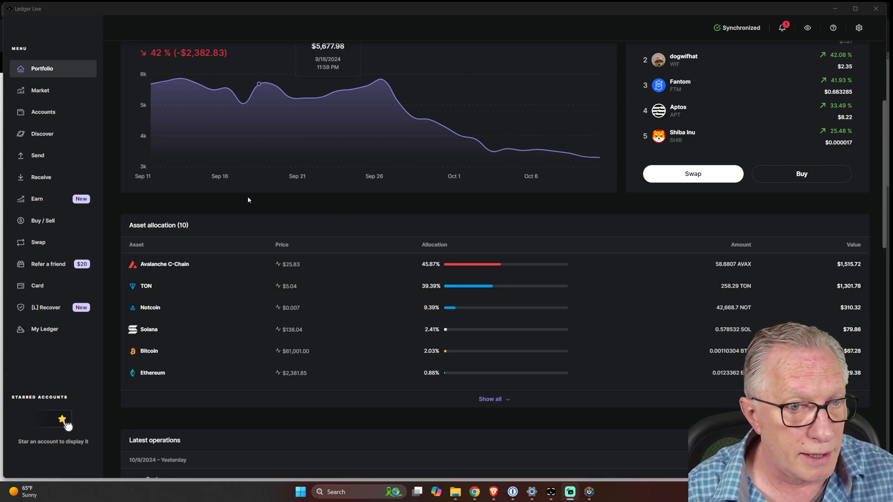
{"action": "mouse_move", "coordinate": [584, 156]}
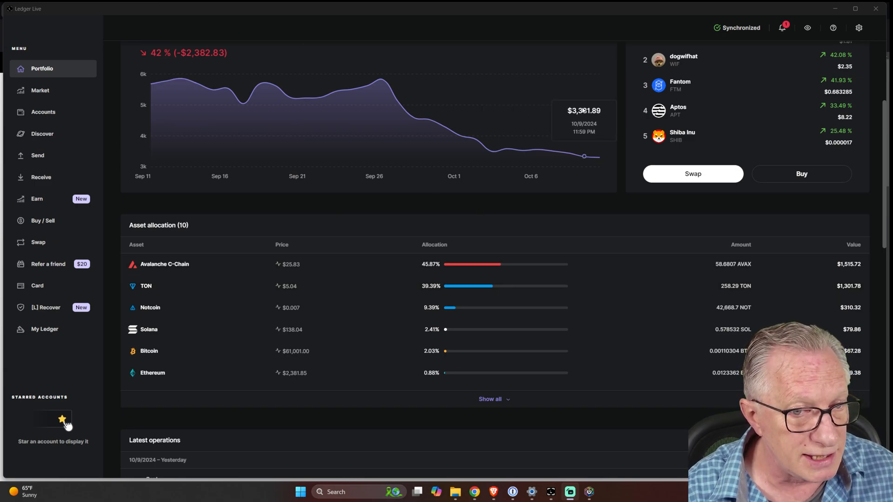
{"action": "mouse_move", "coordinate": [245, 346]}
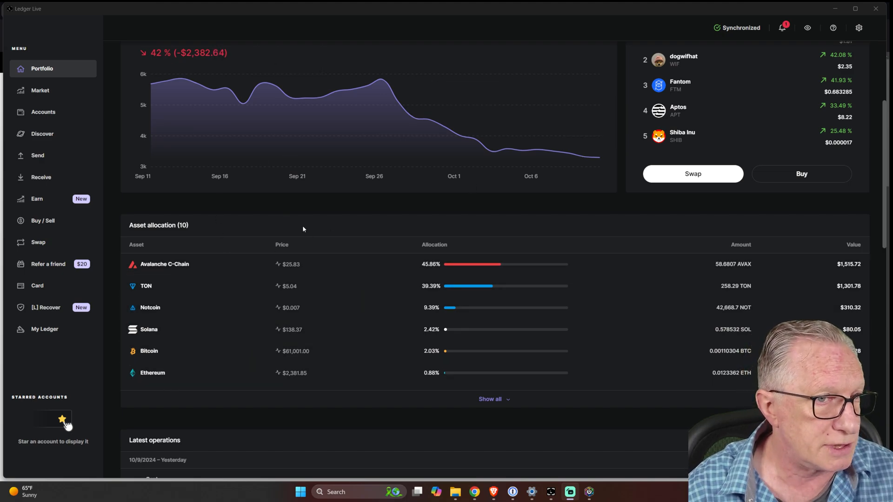
Show the Avalanche C-Chain Stax account page with its 58.68 AVAX balance from Accounts
{"action": "left_click", "coordinate": [43, 112]}
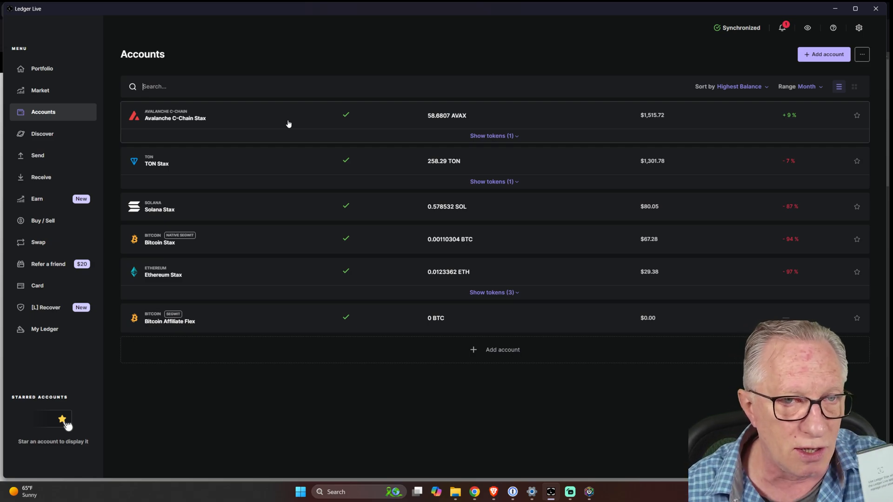
{"action": "mouse_move", "coordinate": [547, 120]}
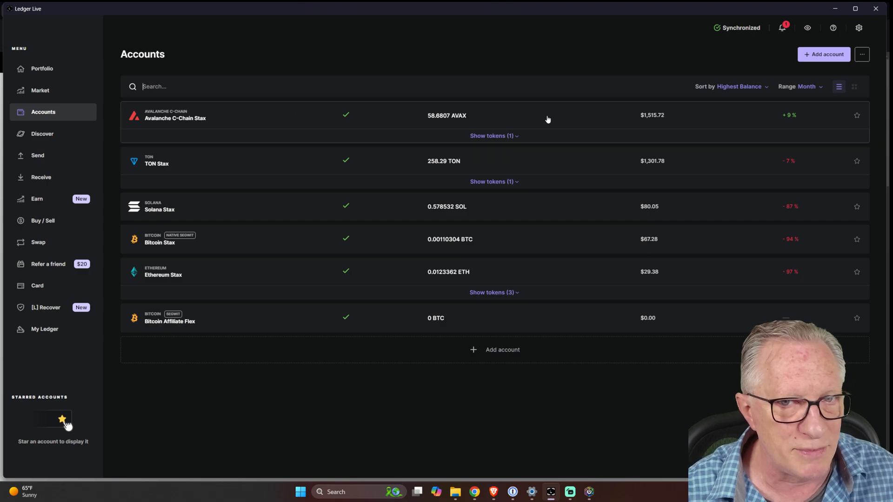
{"action": "mouse_move", "coordinate": [472, 123]}
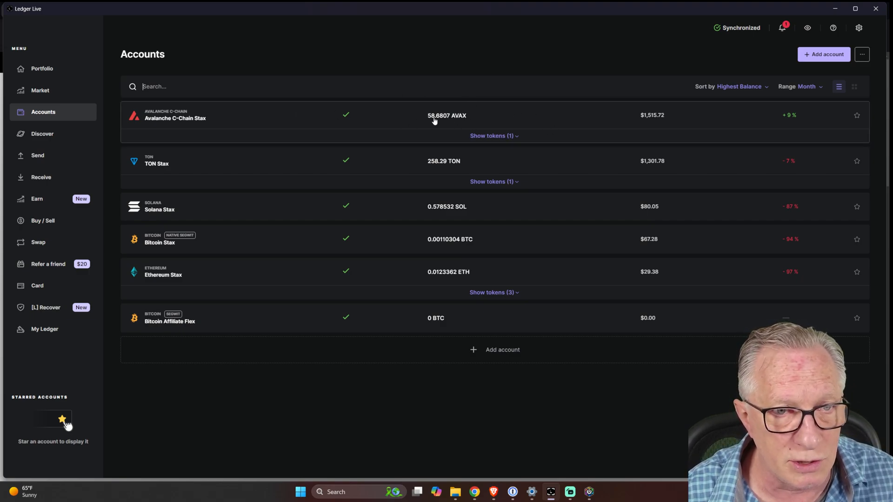
{"action": "left_click", "coordinate": [175, 118]}
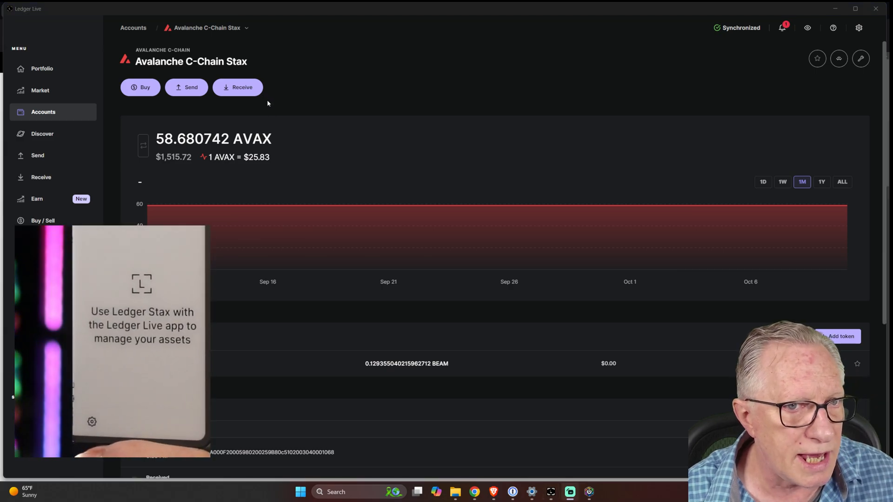
Verify the Avalanche C-Chain Stax receive address on the device and finish with Done
{"action": "left_click", "coordinate": [237, 87]}
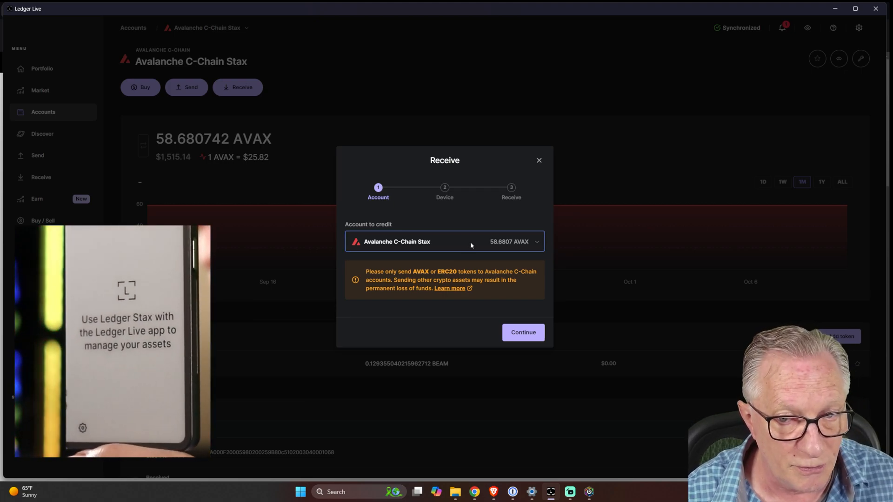
{"action": "mouse_move", "coordinate": [469, 306]}
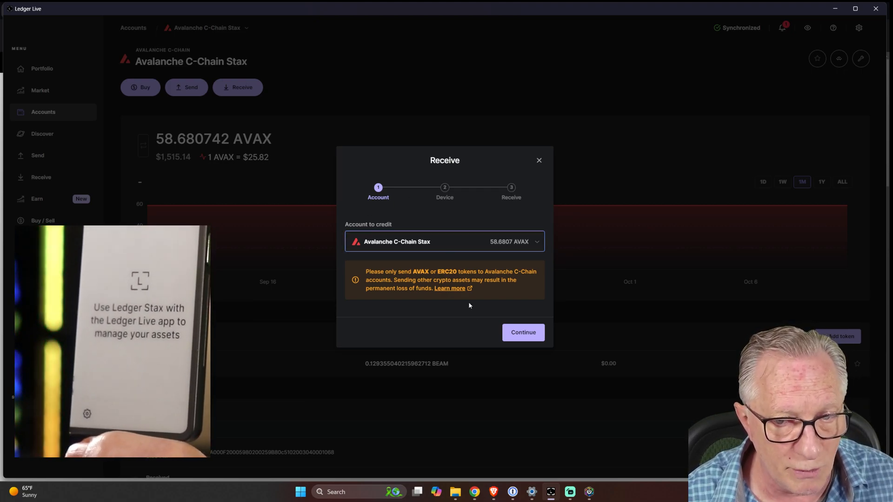
{"action": "left_click", "coordinate": [522, 332]}
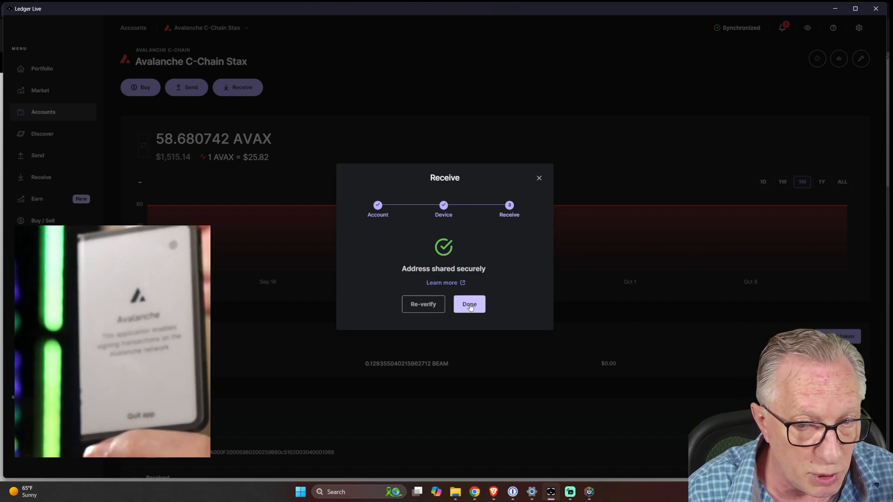
{"action": "left_click", "coordinate": [469, 304]}
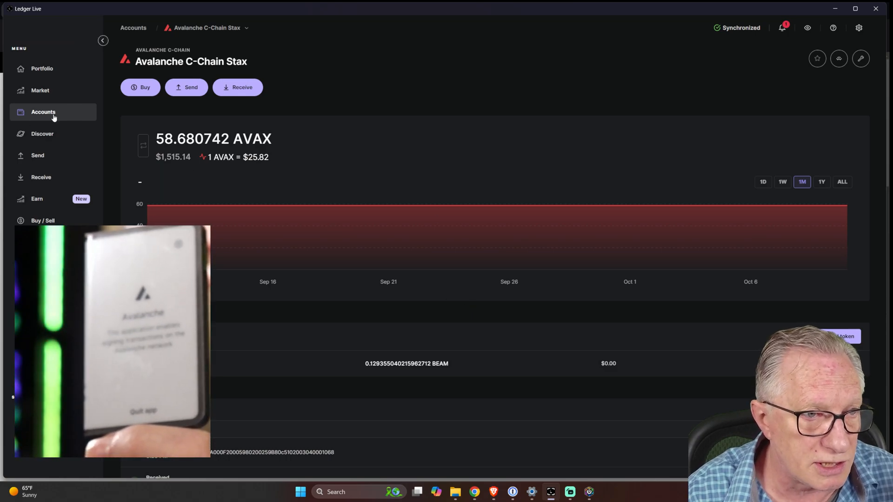
Verify the TON Stax receive address on the device, finish, and return to Accounts
{"action": "left_click", "coordinate": [44, 111]}
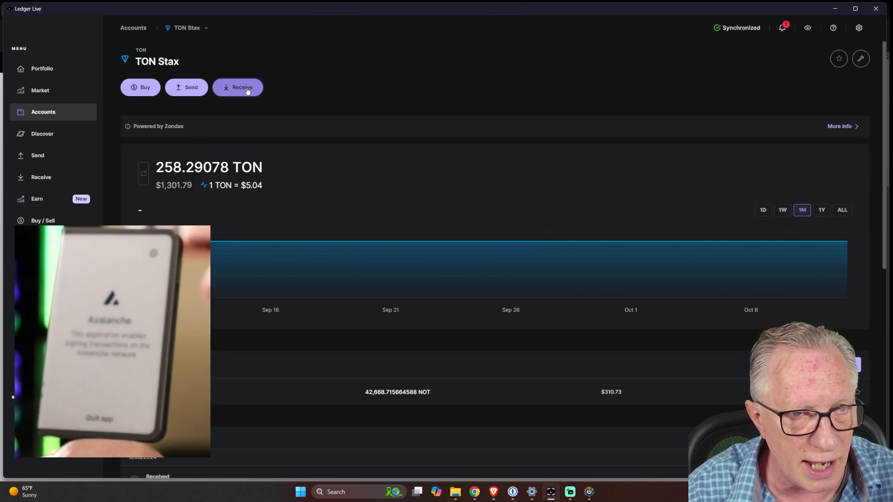
{"action": "left_click", "coordinate": [238, 87]}
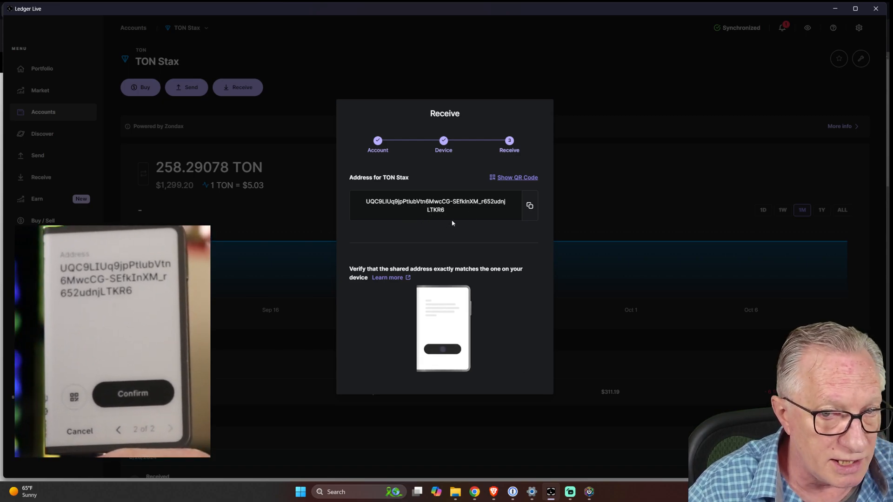
{"action": "mouse_move", "coordinate": [461, 228]}
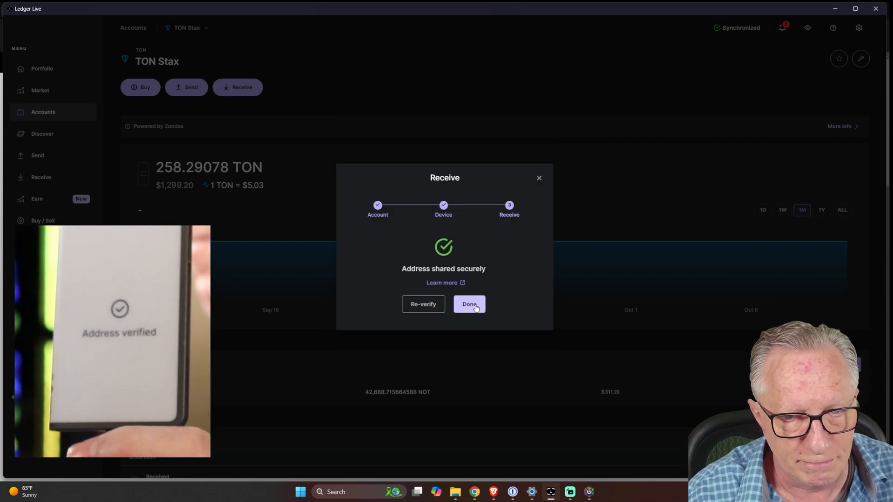
{"action": "left_click", "coordinate": [468, 303]}
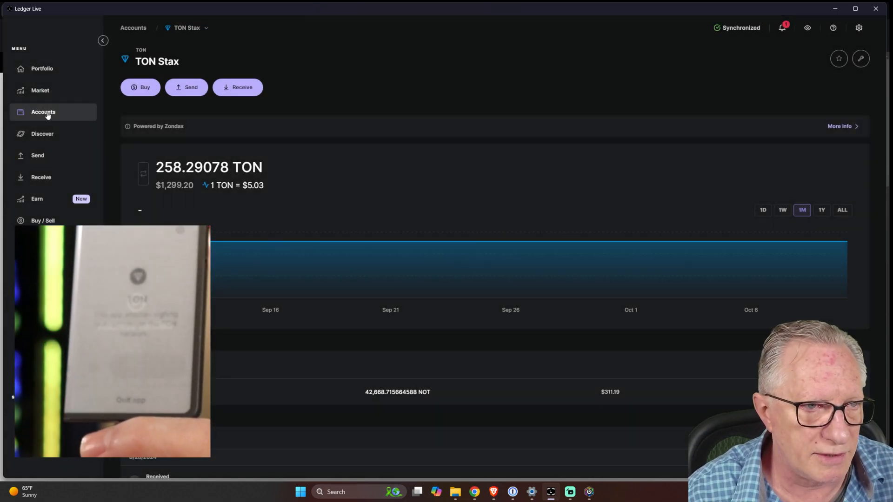
{"action": "left_click", "coordinate": [43, 112]}
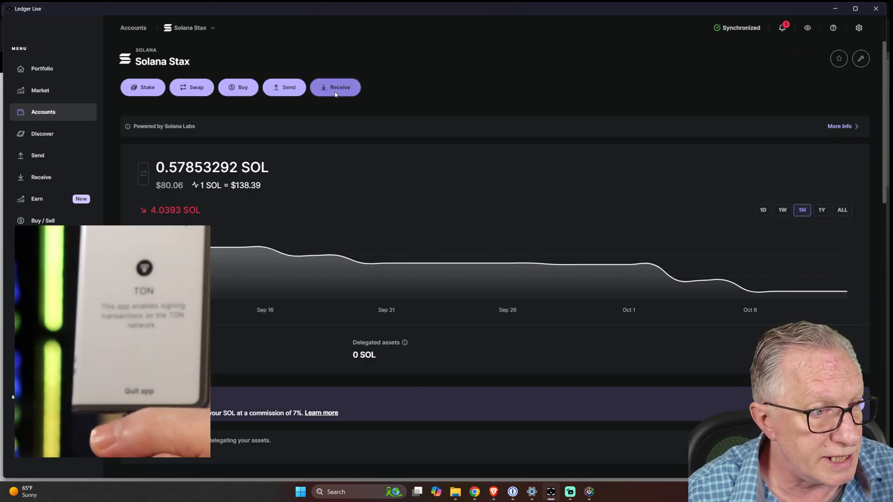
Verify the Solana Stax receive address on the device and finish with Done
{"action": "left_click", "coordinate": [335, 88]}
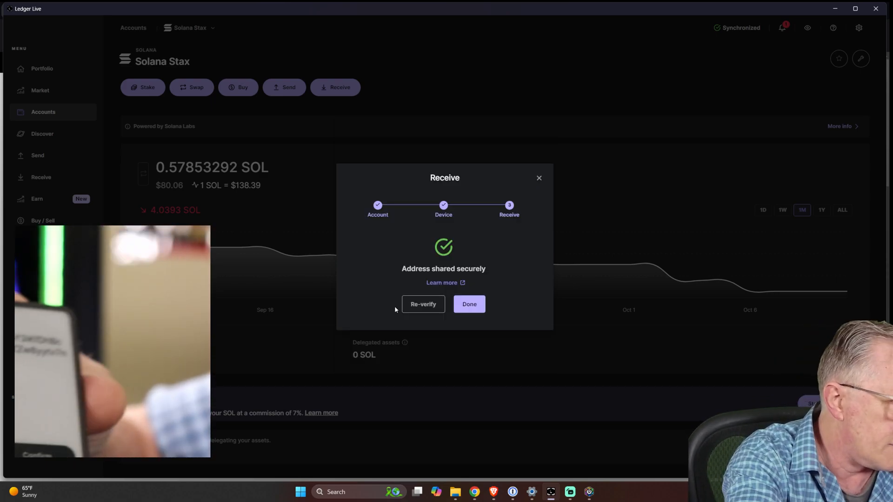
{"action": "left_click", "coordinate": [468, 304]}
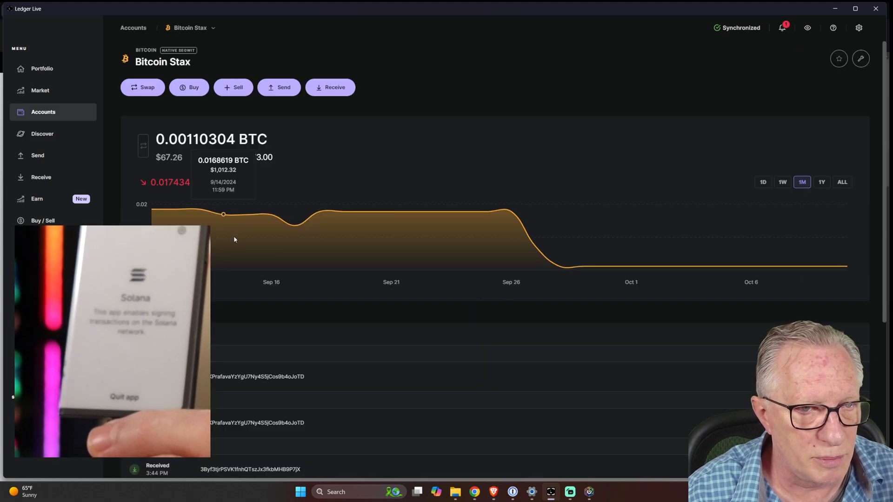
Verify the Bitcoin Stax receive address on the device, continuing with Bitcoin Stax as the account
{"action": "left_click", "coordinate": [330, 88]}
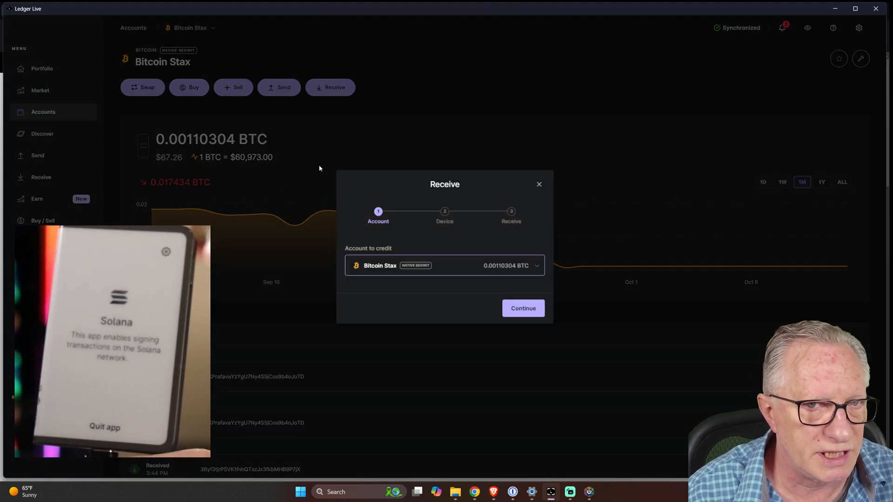
{"action": "left_click", "coordinate": [521, 308]}
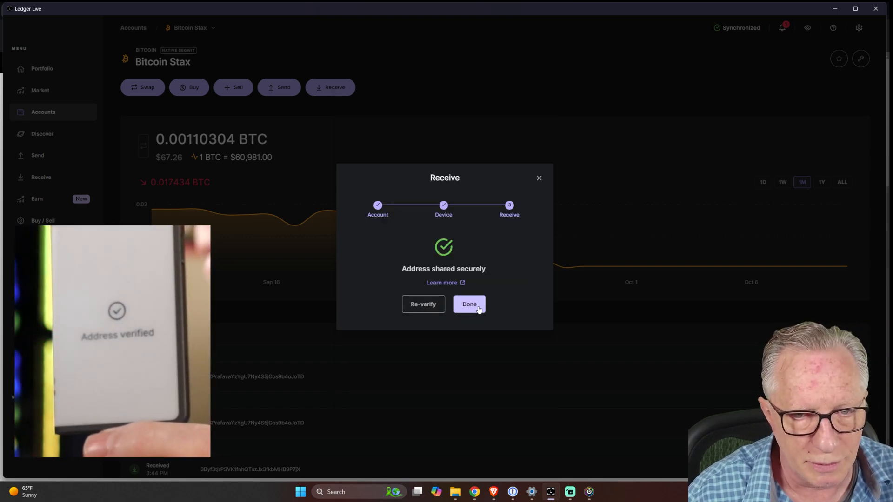
{"action": "left_click", "coordinate": [469, 305]}
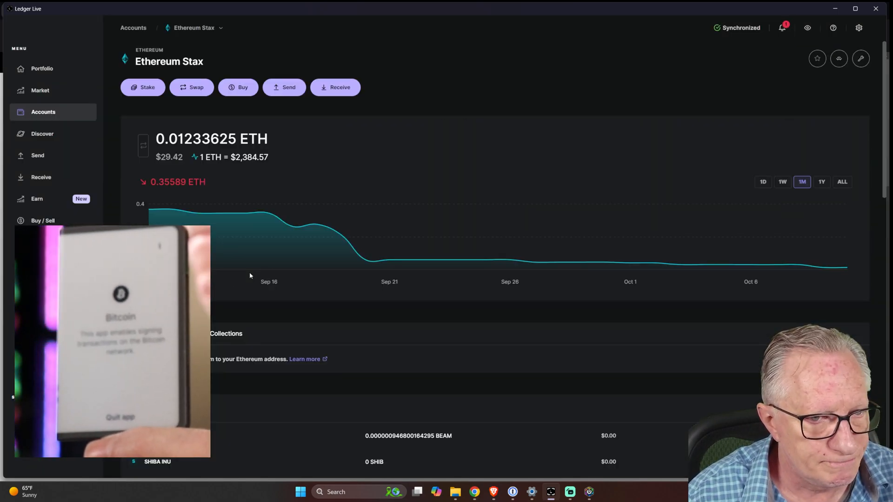
Verify the Ethereum Stax receive address on the device and finish with Done
{"action": "left_click", "coordinate": [335, 88]}
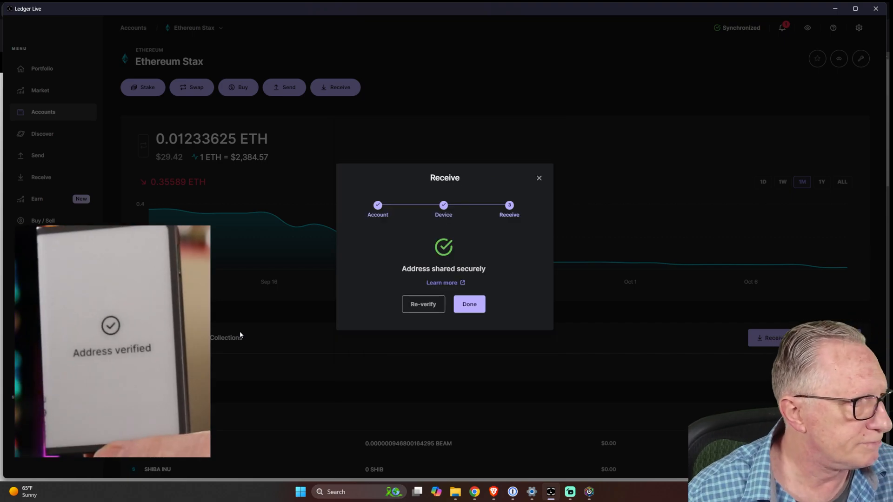
{"action": "left_click", "coordinate": [468, 304]}
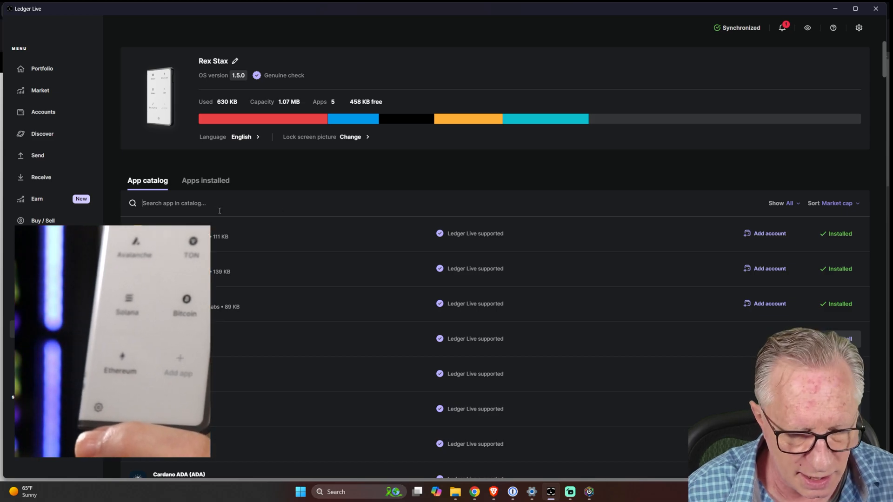
Search the app catalog for 'mon' and install the Monero app on the Rex Stax
{"action": "type", "text": "mon"}
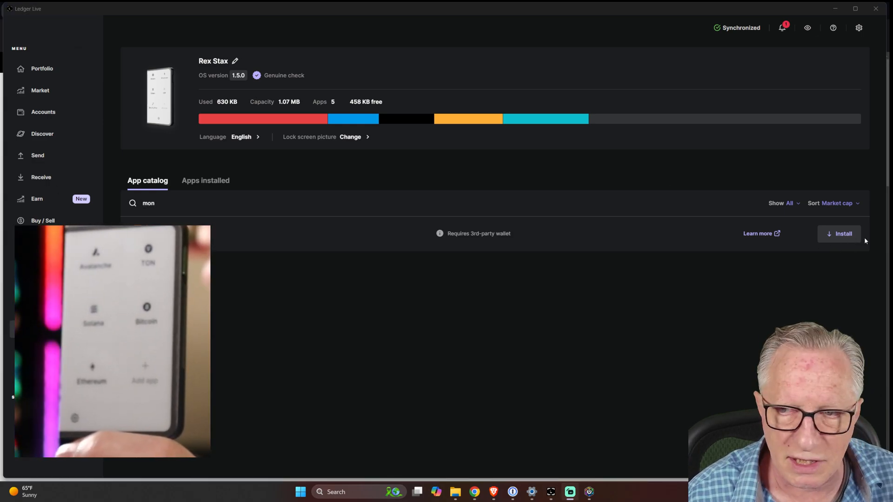
{"action": "left_click", "coordinate": [843, 233]}
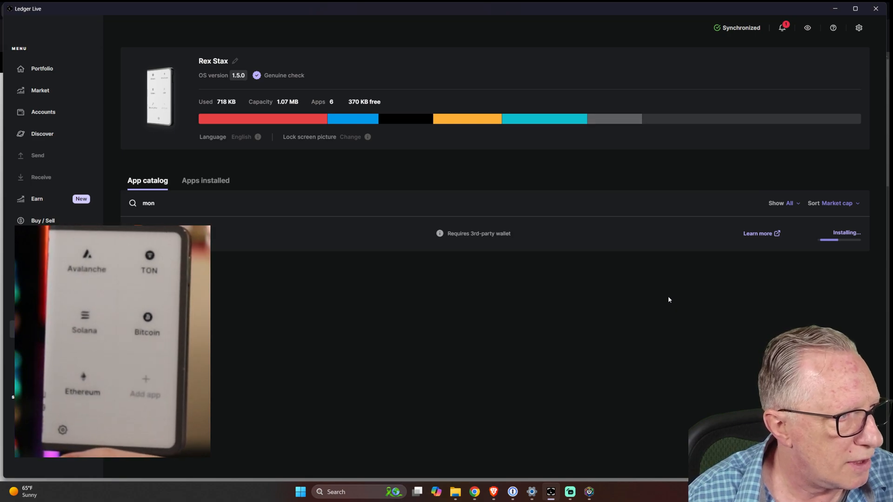
{"action": "mouse_move", "coordinate": [261, 246]}
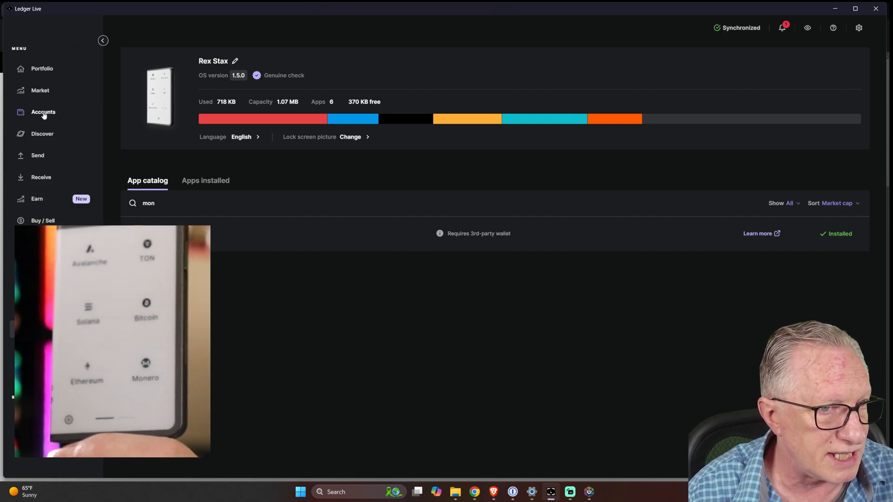
Briefly start a Send from TON Stax, then leave it for the $3,284.17 Portfolio overview
{"action": "left_click", "coordinate": [43, 112]}
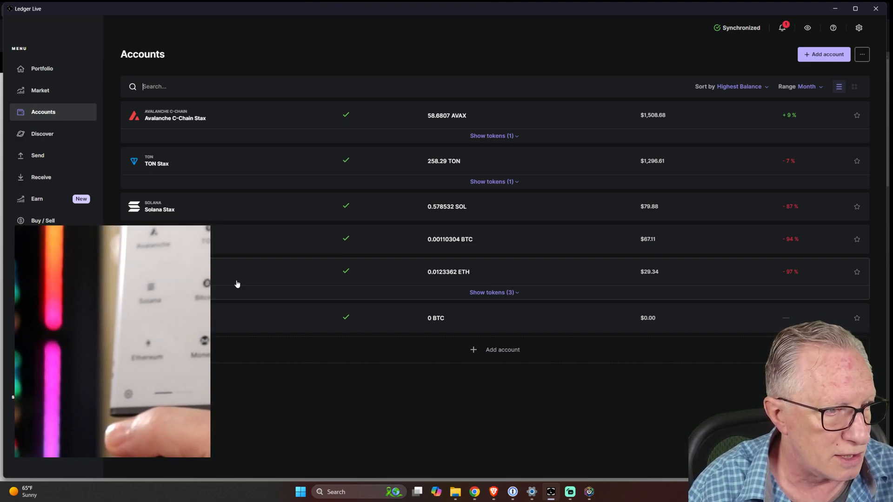
{"action": "mouse_move", "coordinate": [437, 162]}
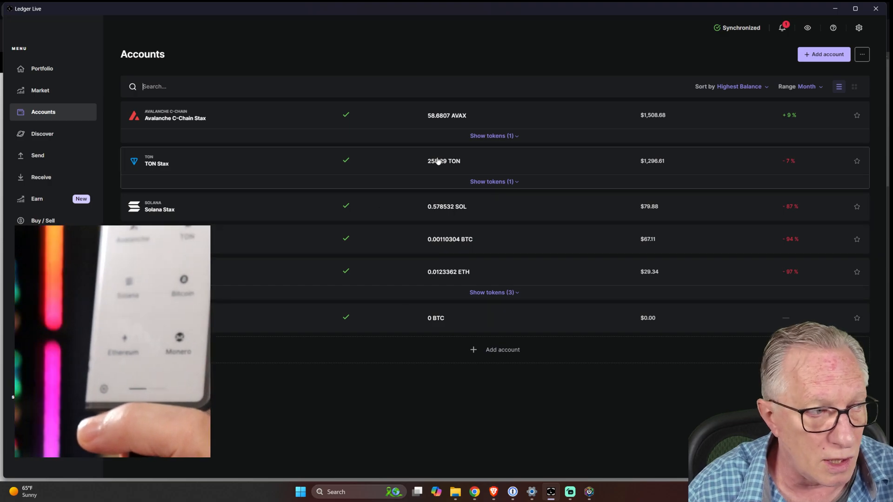
{"action": "left_click", "coordinate": [156, 164]}
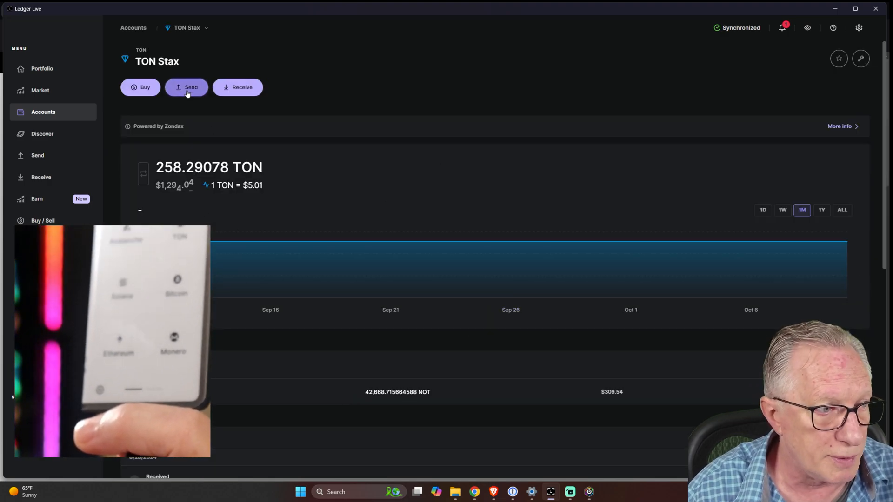
{"action": "left_click", "coordinate": [186, 87]}
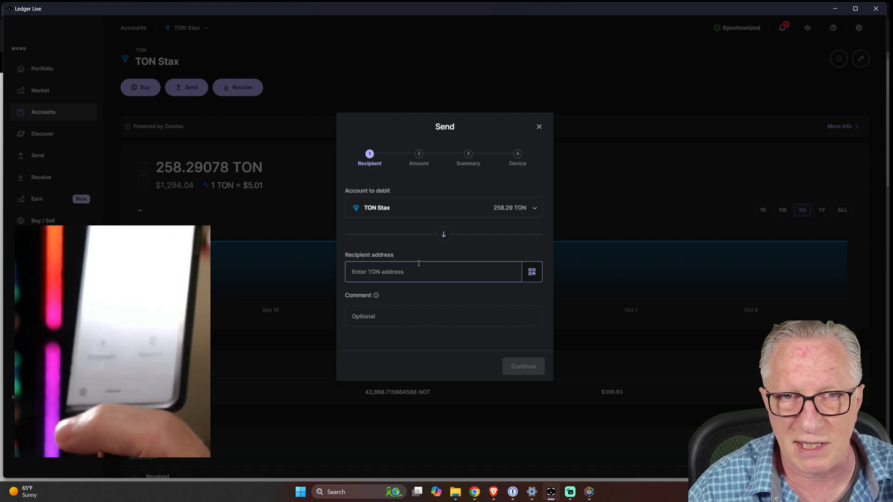
{"action": "left_click", "coordinate": [539, 126]}
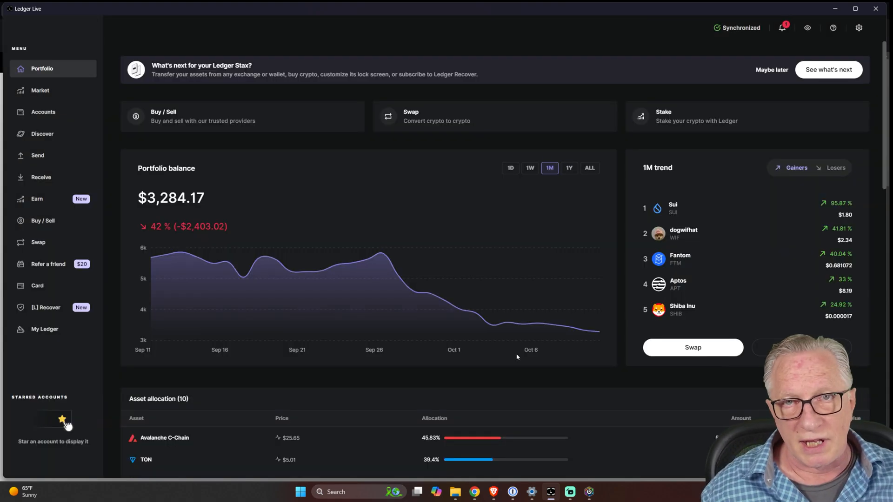